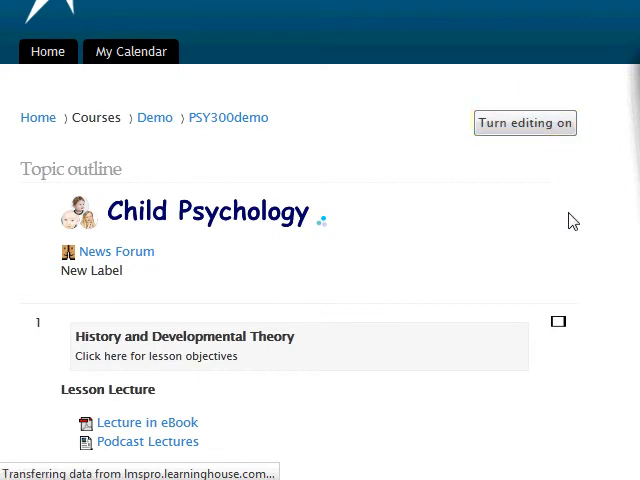
# Step: Turn on editing for the PSY300demo Child Psychology course
pyautogui.click(525, 122)
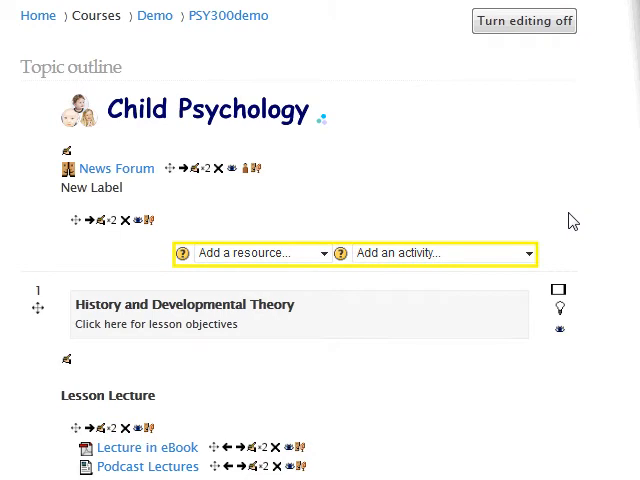
pyautogui.moveTo(610, 252)
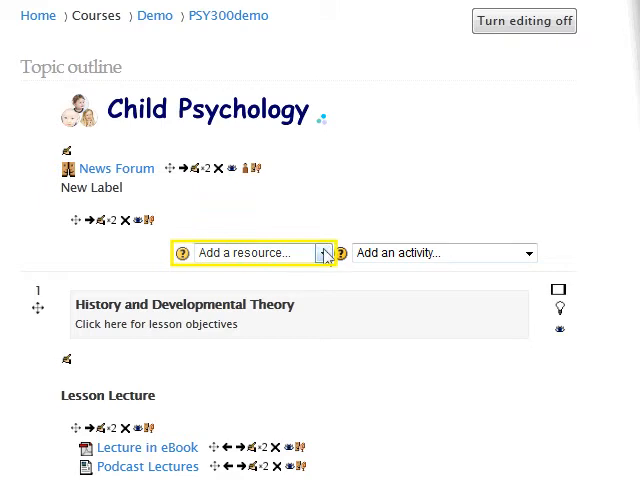
# Step: Choose Page from the top section's 'Add a resource...' list to open a blank Page form
pyautogui.click(322, 252)
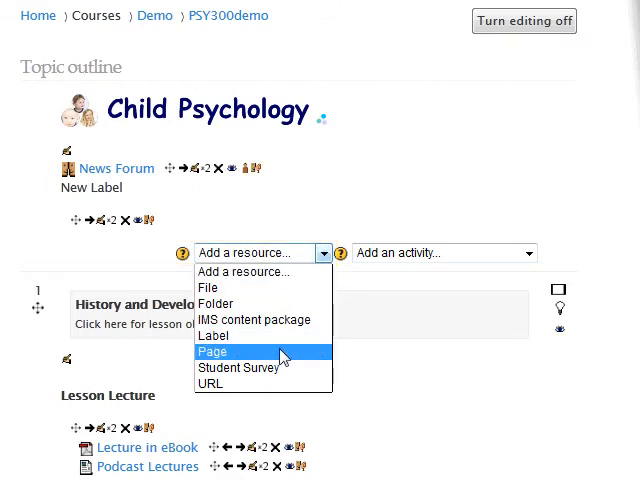
pyautogui.click(212, 351)
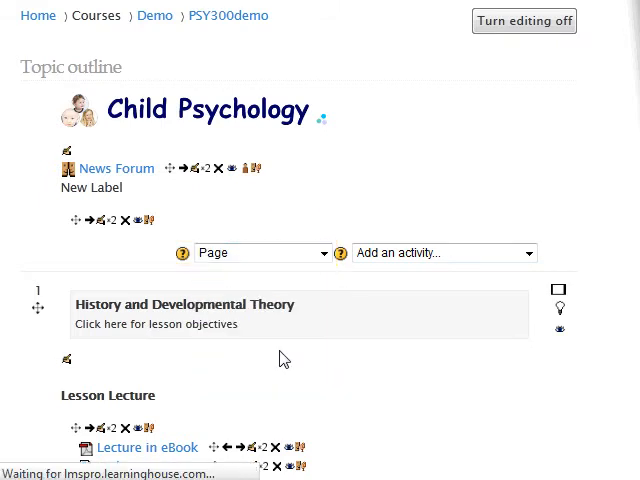
pyautogui.click(445, 252)
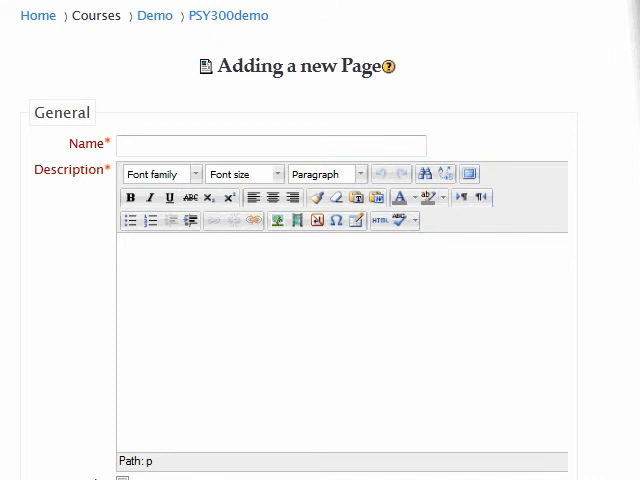
pyautogui.click(272, 144)
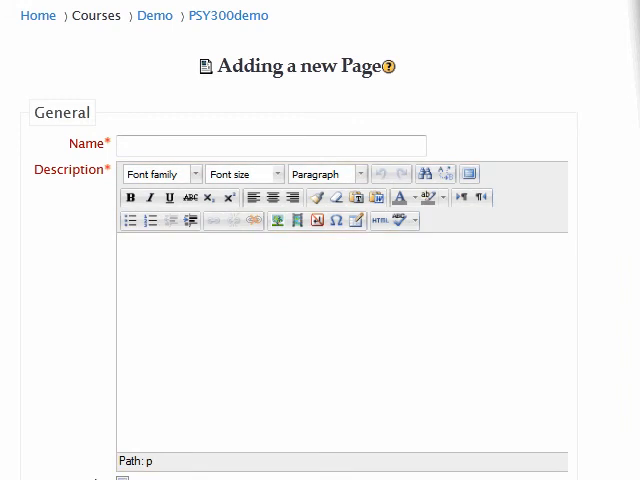
pyautogui.scroll(-3)
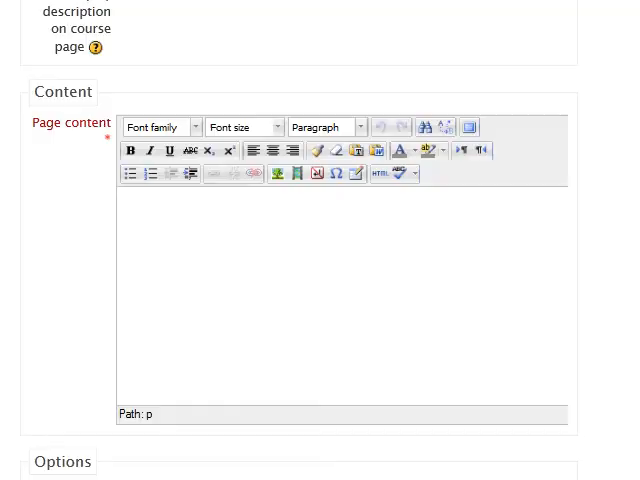
# Step: Submit the Page form with 'Save and return to course', adding New page below New Label
pyautogui.scroll(-3)
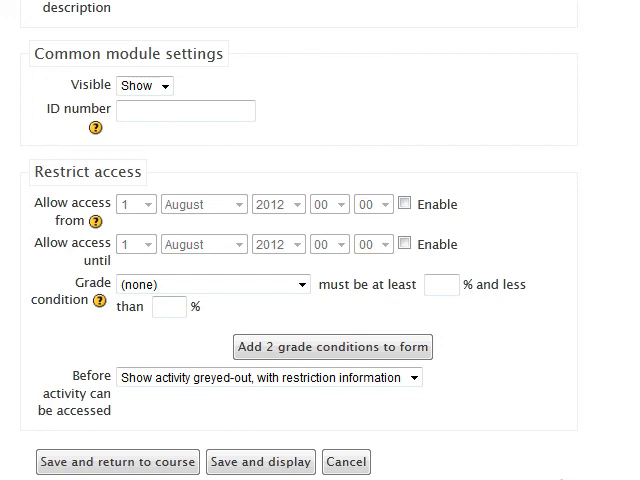
pyautogui.scroll(-3)
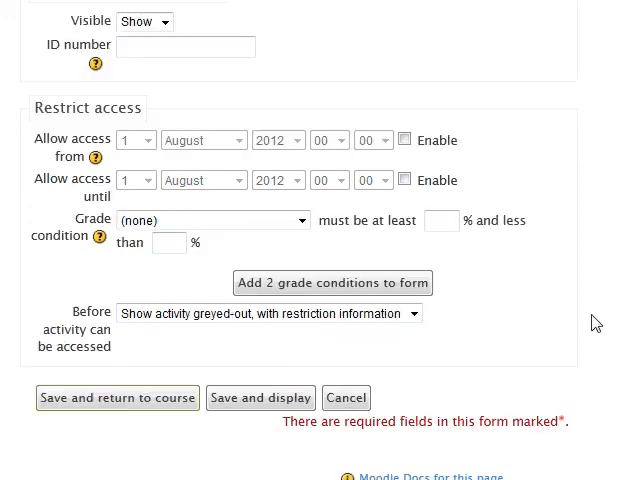
pyautogui.click(117, 397)
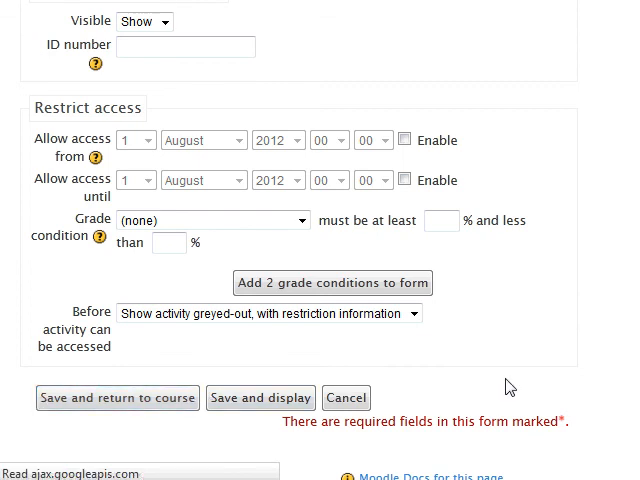
pyautogui.click(117, 397)
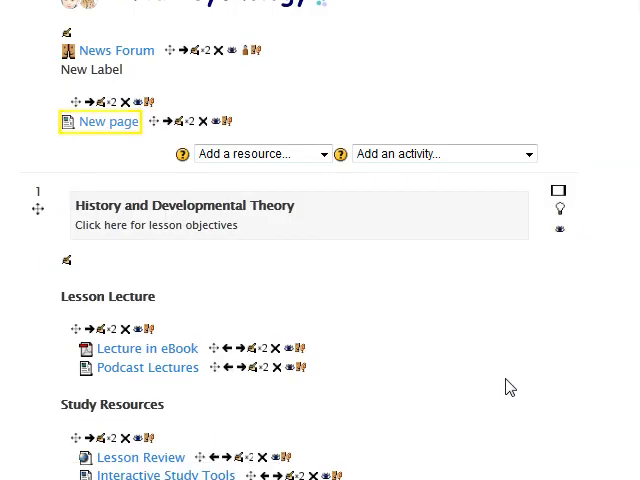